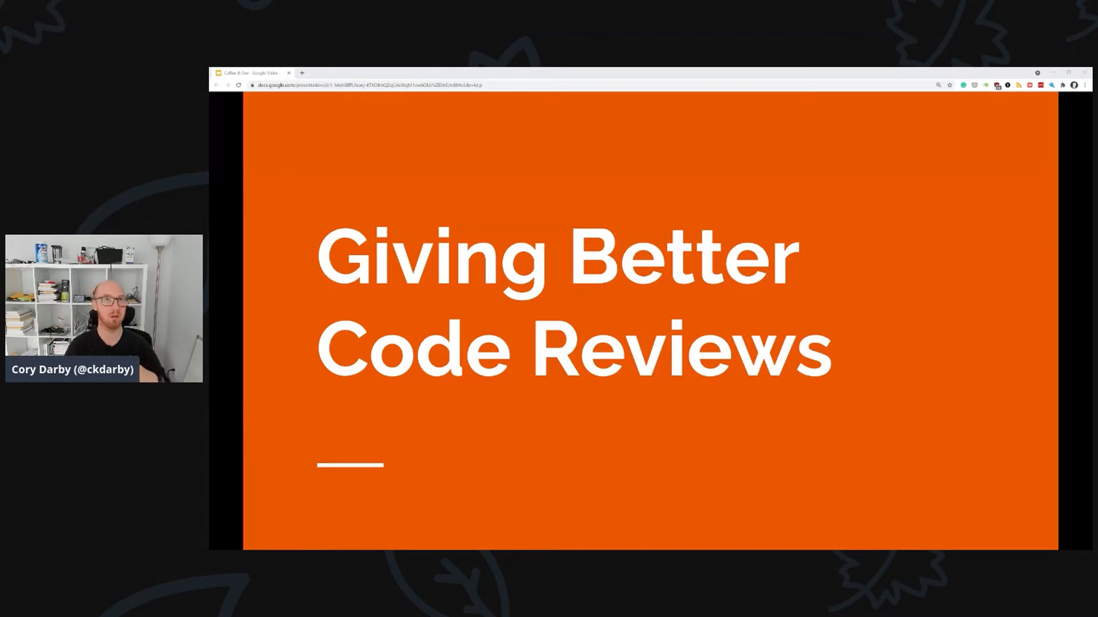
Advance from the title slide through Start With The Requirements to the Precise & Explicit slide
{"action": "key", "text": "Right"}
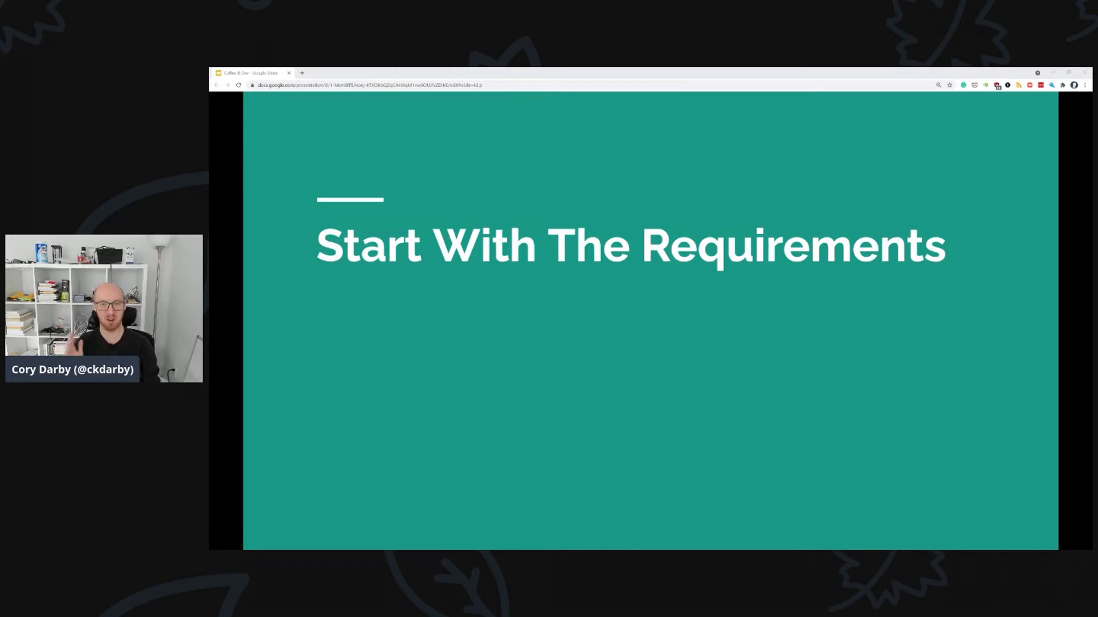
{"action": "key", "text": "Right"}
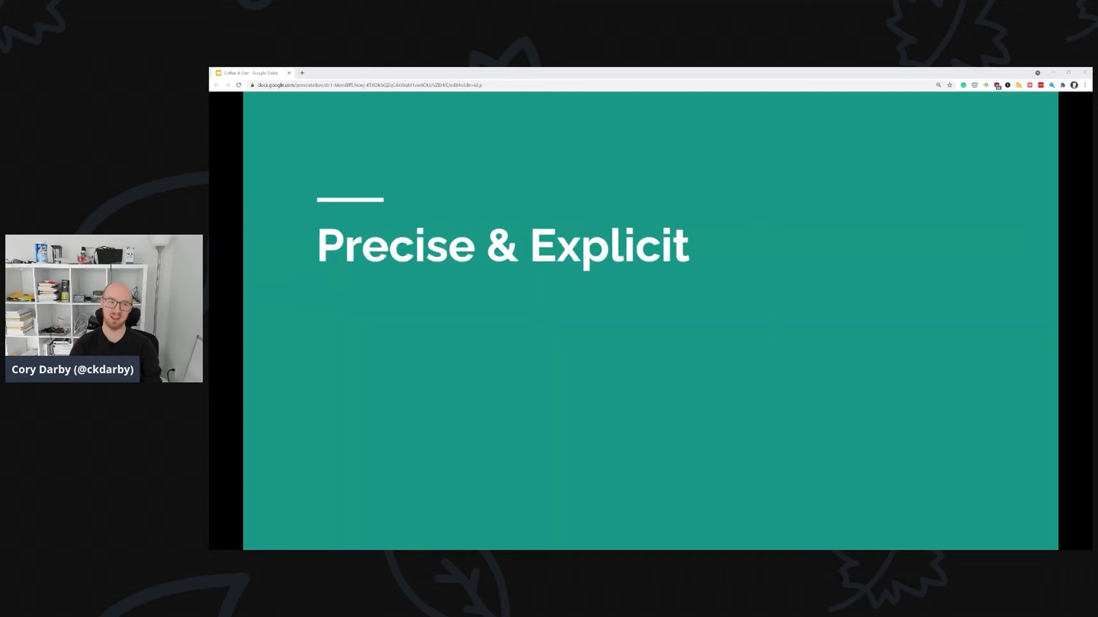